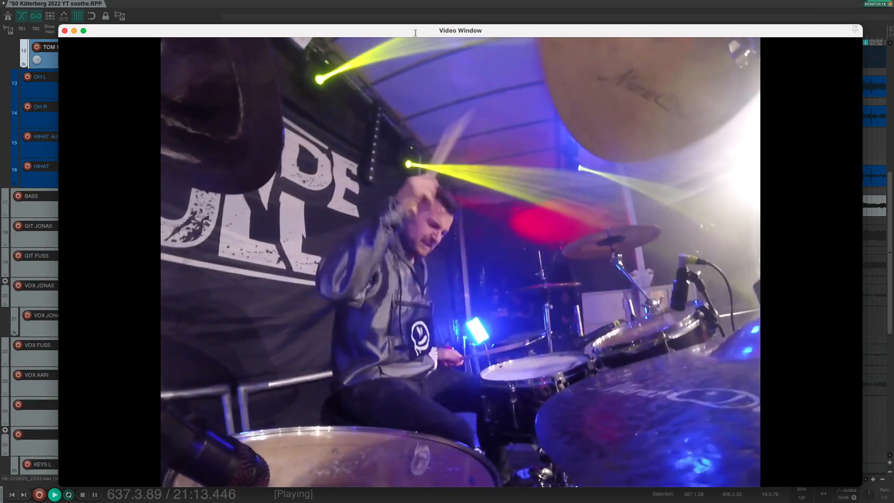
- Close the Video Window showing the drum-camera preview
left_click(64, 30)
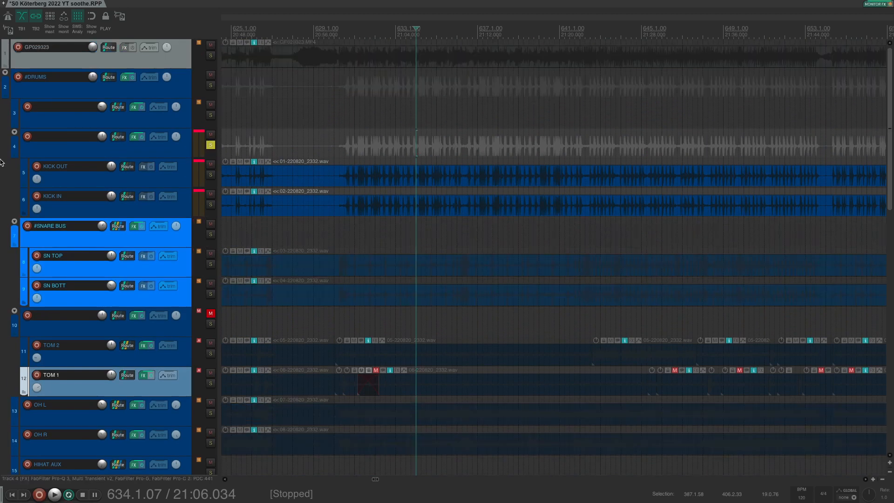
left_click(54, 493)
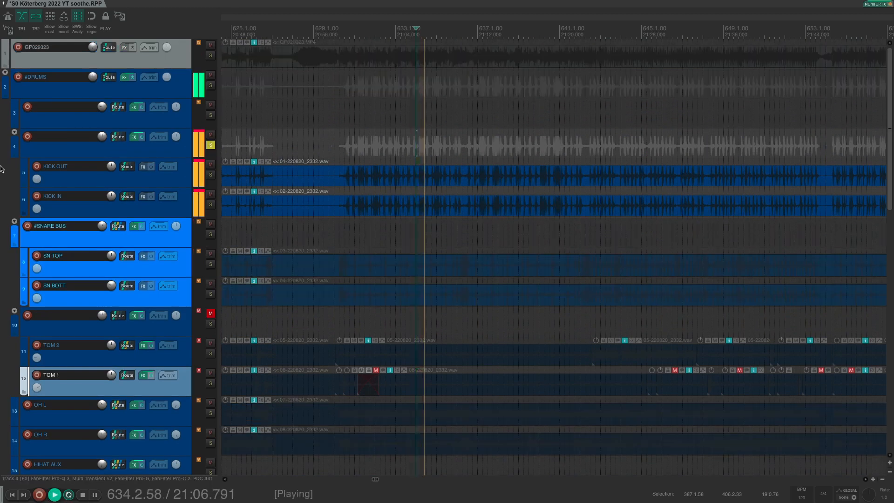
left_click(134, 136)
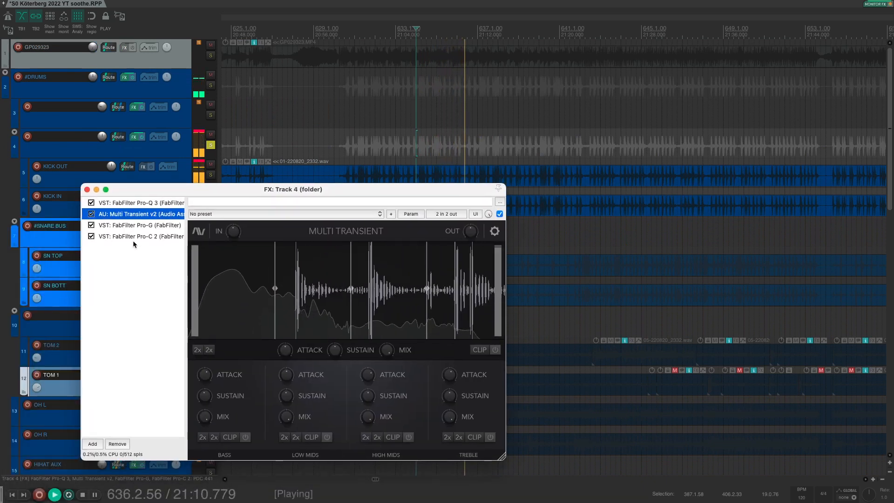
left_click(87, 189)
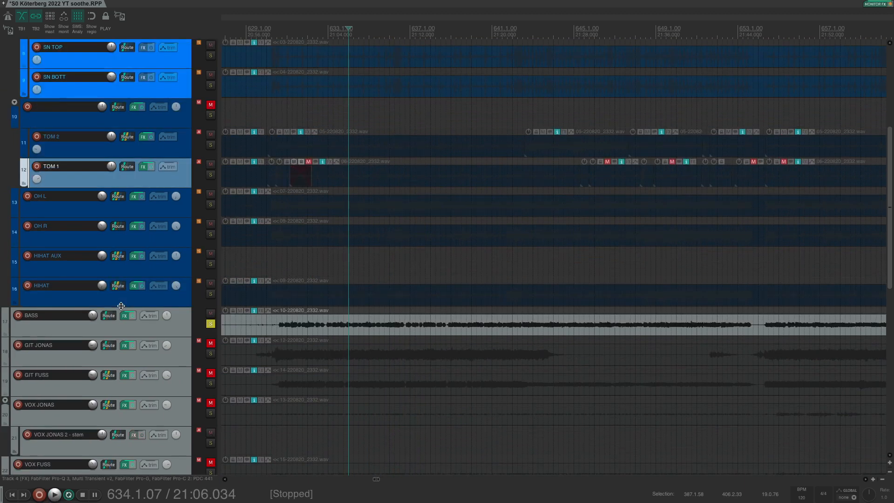
- Start playback and bring up the BASS track's FX chain with Pro-Q 3 and SSL 4000 E
left_click(54, 493)
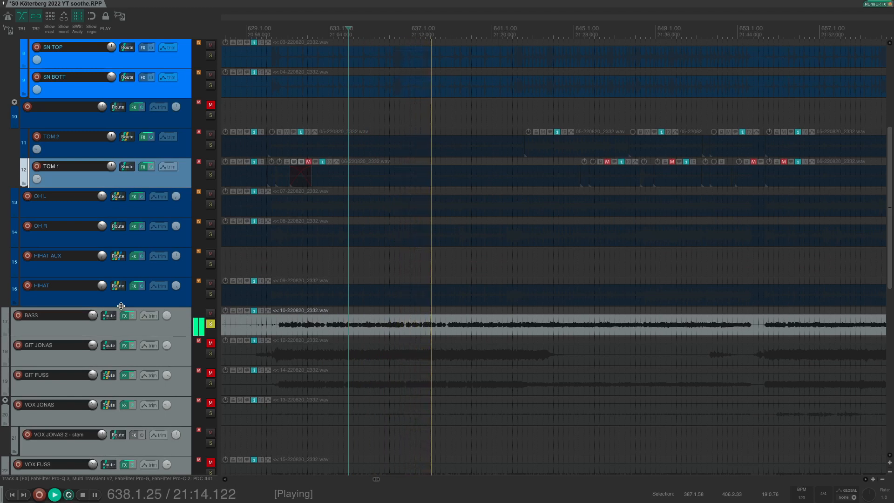
left_click(127, 315)
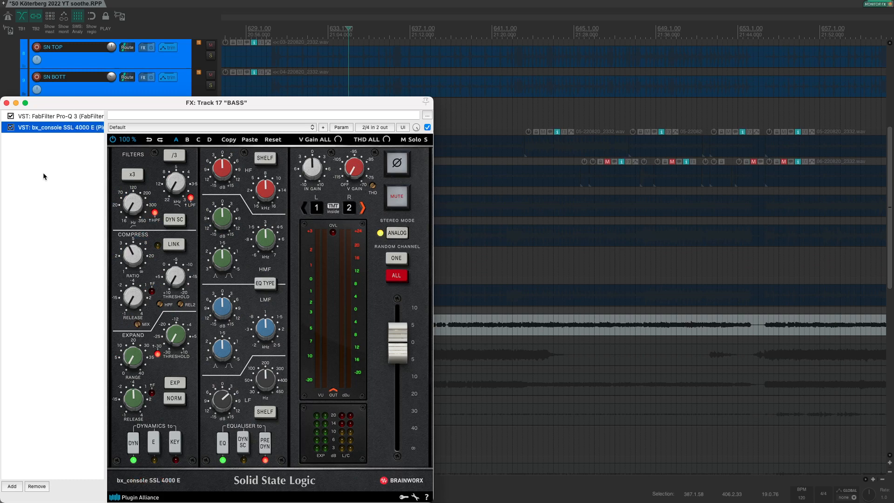
- Add soothe2 (VST3) as the third plugin after the SSL console, then stop playback
left_click(11, 486)
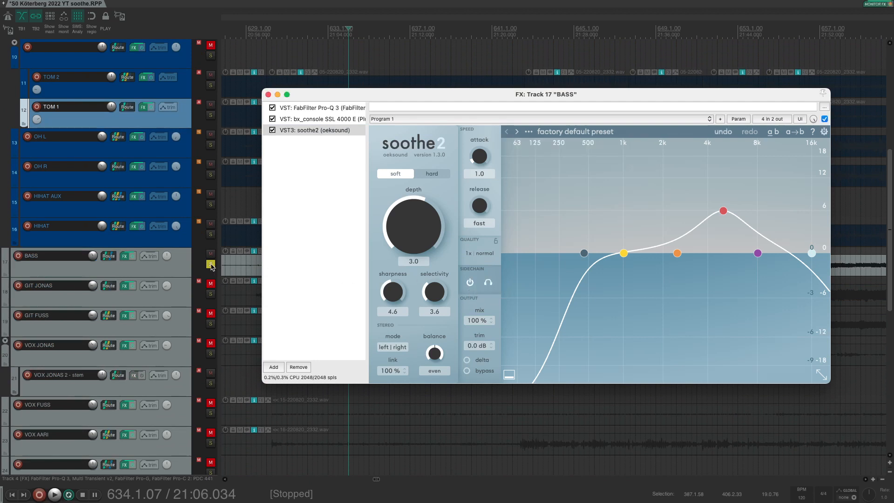
left_click(54, 494)
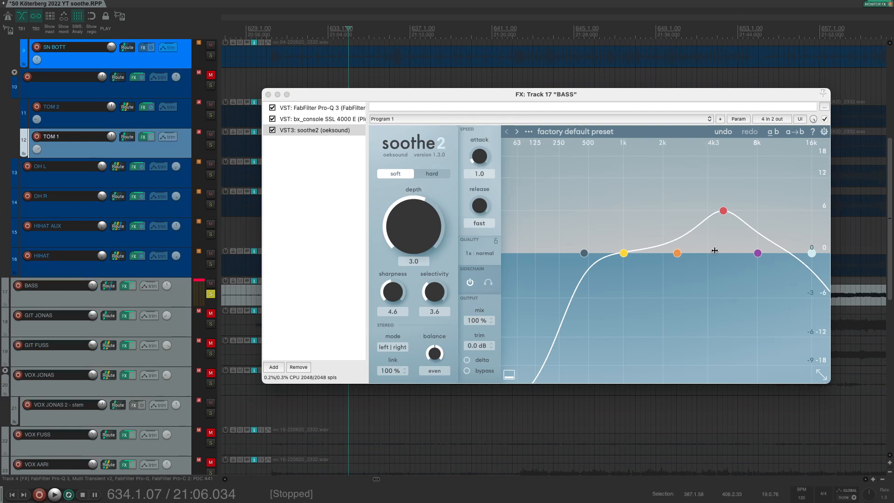
mouse_move(715, 258)
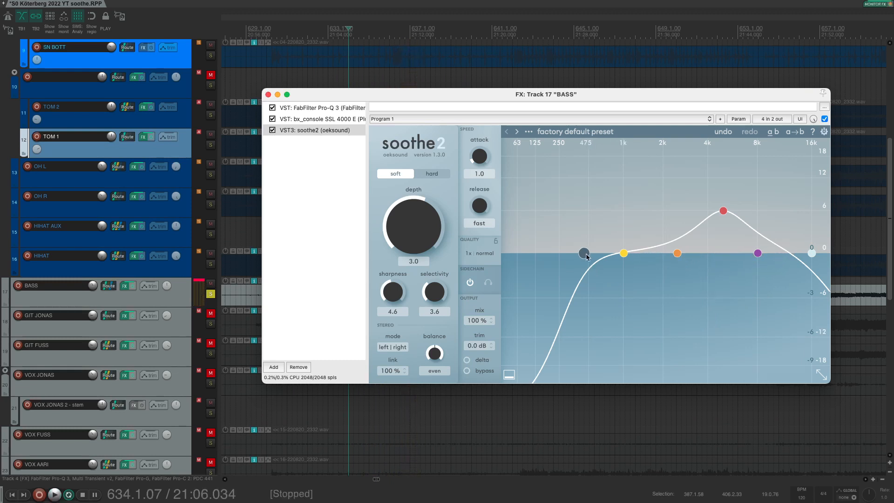
- Shape the lowest band into an 80 Hz peak at about 4.7 dB sensitivity and raise sharpness
left_click_drag(584, 253, 562, 253)
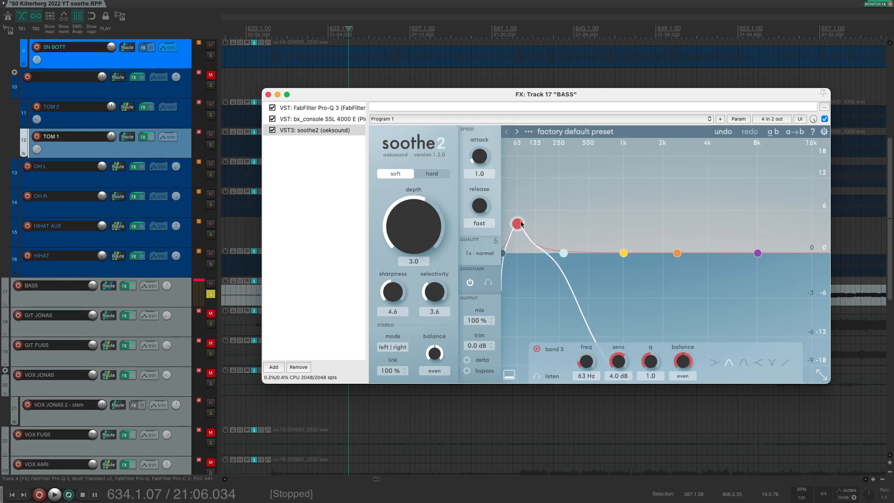
left_click_drag(518, 223, 522, 218)
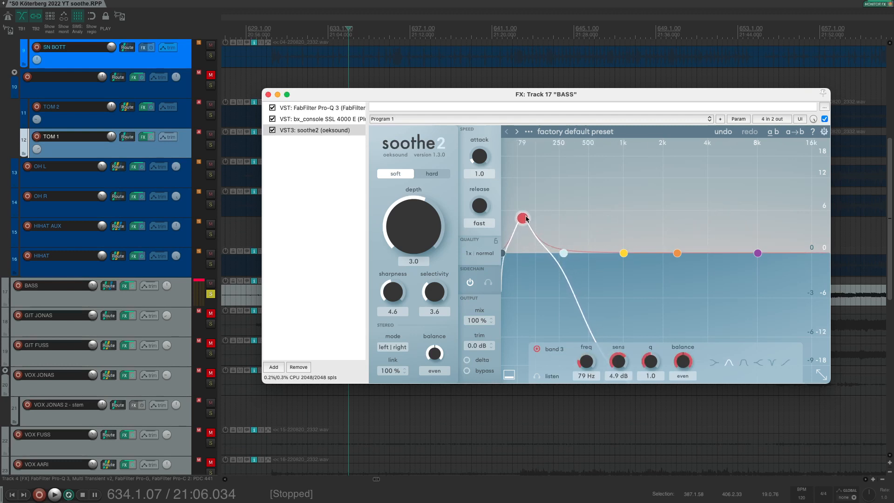
left_click_drag(522, 218, 524, 218)
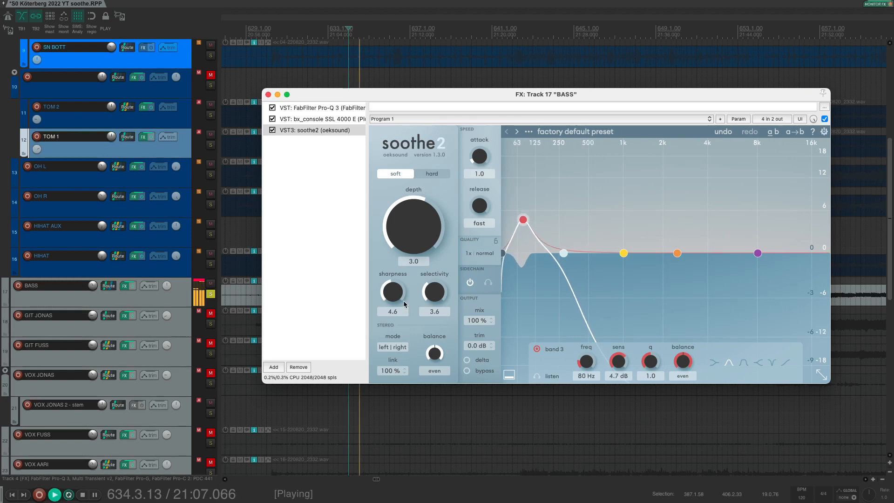
left_click_drag(391, 292, 406, 279)
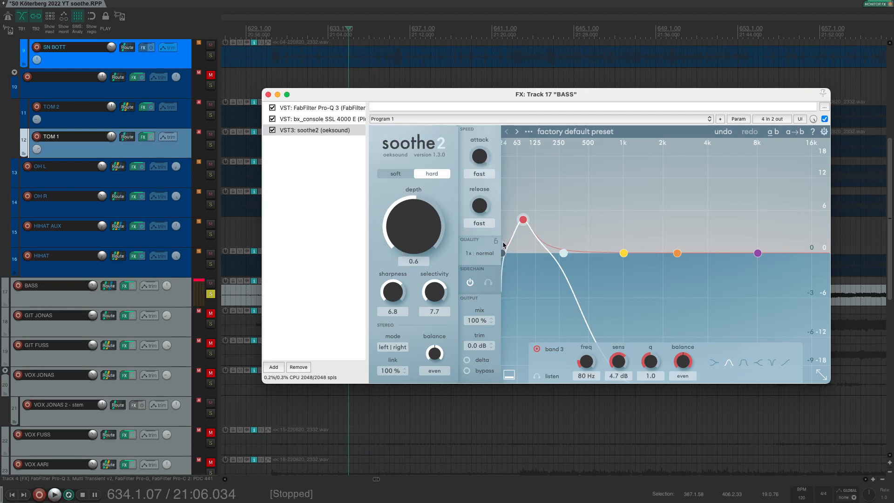
mouse_move(479, 205)
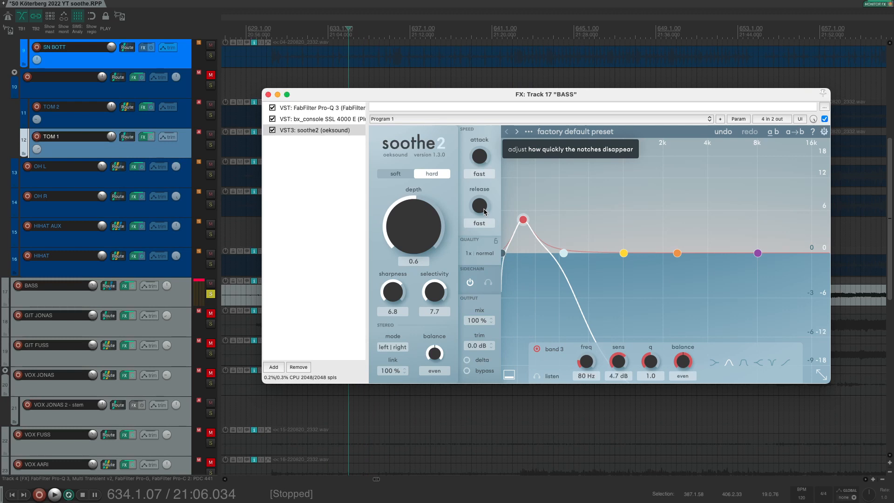
- Toggle playback to audition the hard-mode, fast-timing soothe2 settings
left_click(54, 494)
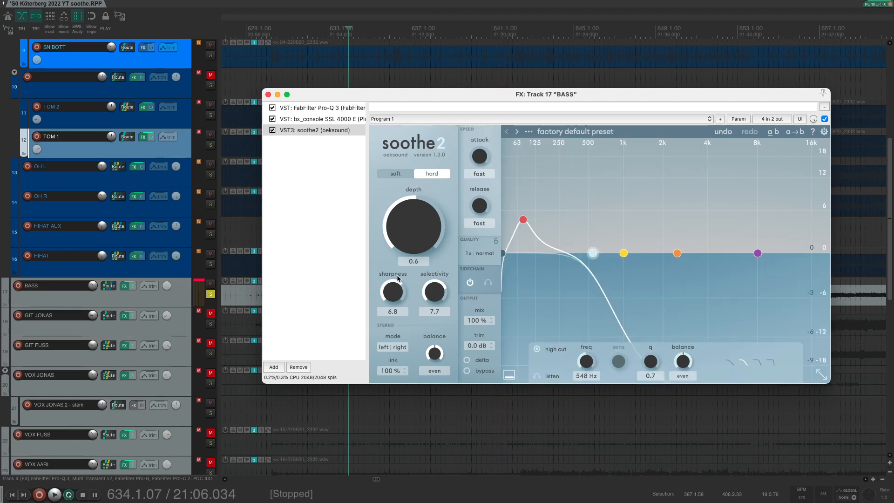
mouse_move(421, 212)
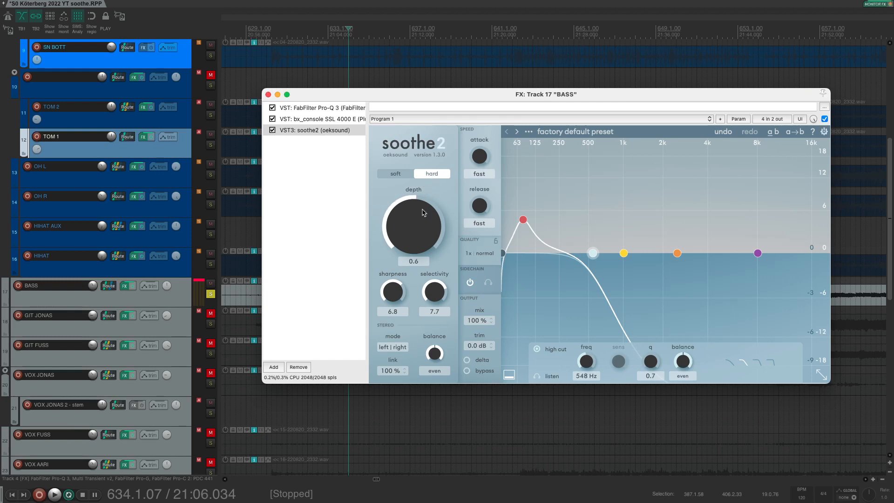
mouse_move(421, 220)
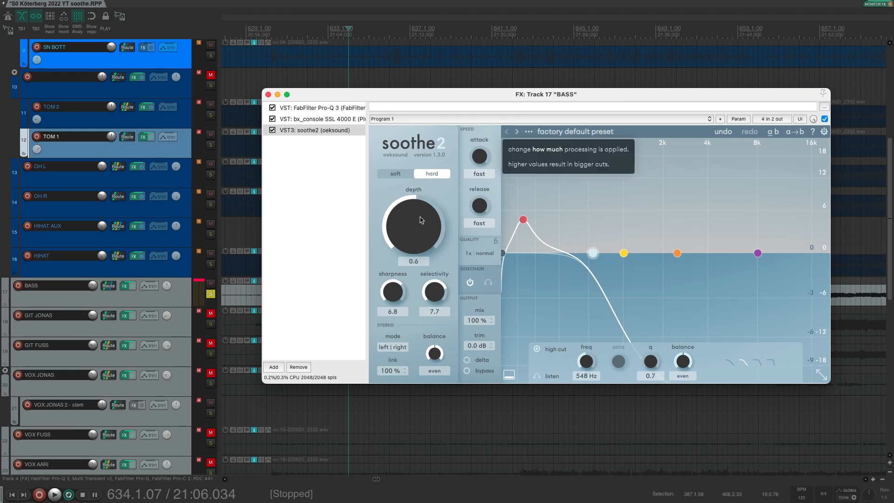